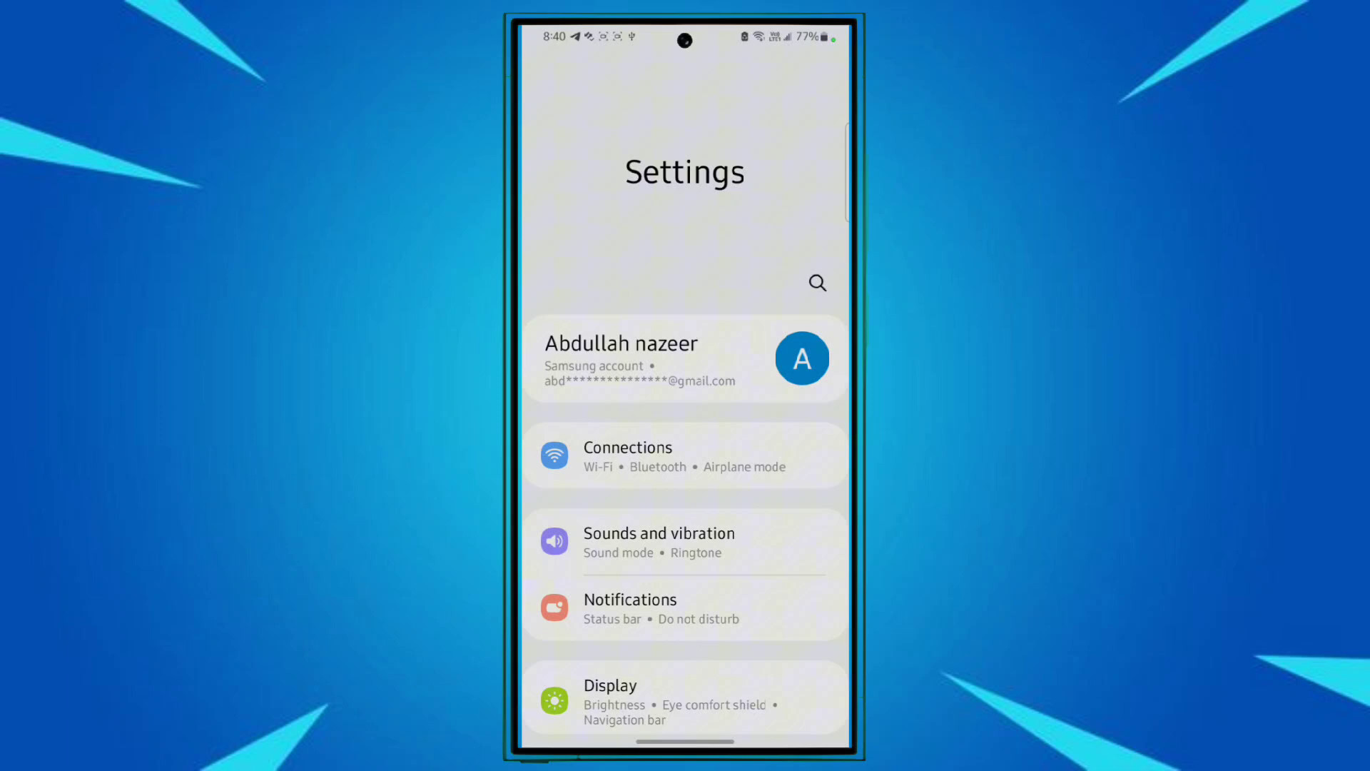
- Search the settings for 'enhanced p' and go to the Enhanced processing result on Device care
{"action": "left_click", "coordinate": [817, 283]}
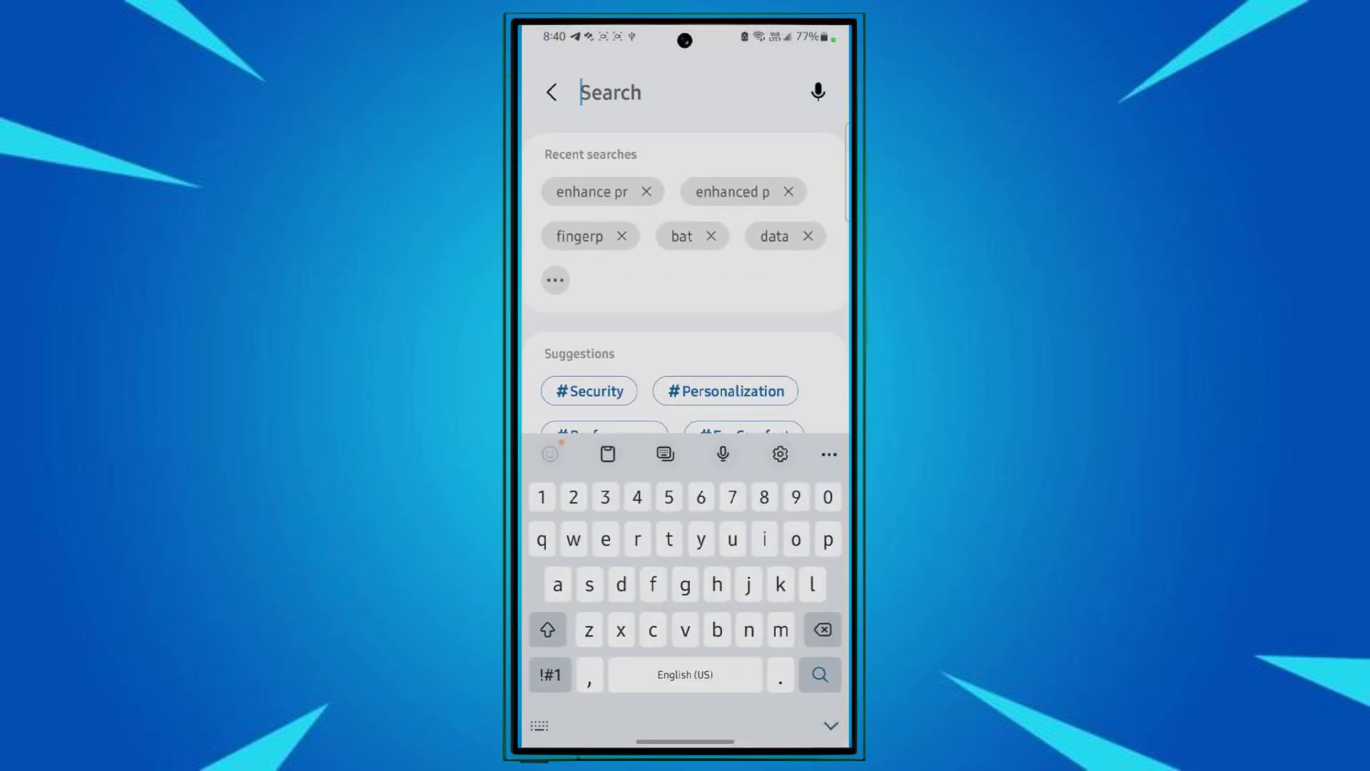
{"action": "type", "text": "eh"}
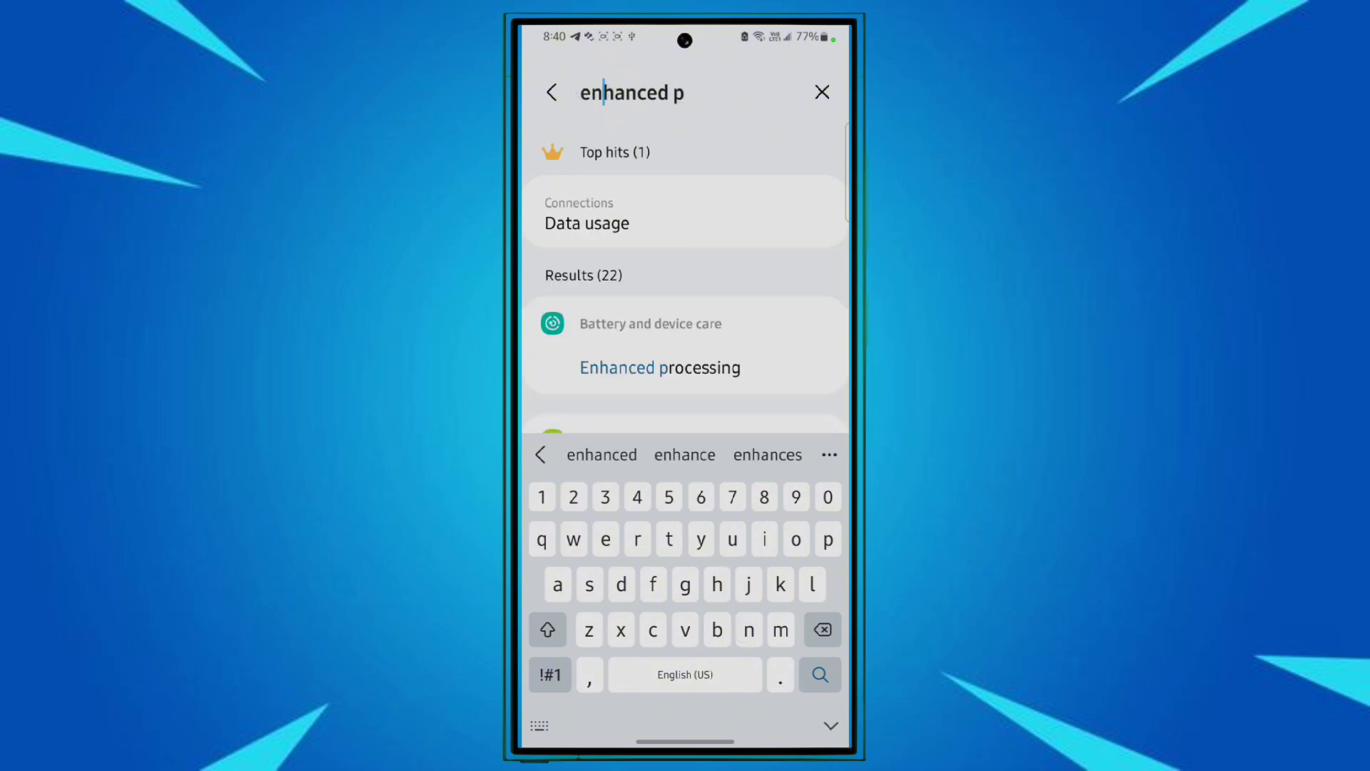
{"action": "left_click", "coordinate": [660, 367]}
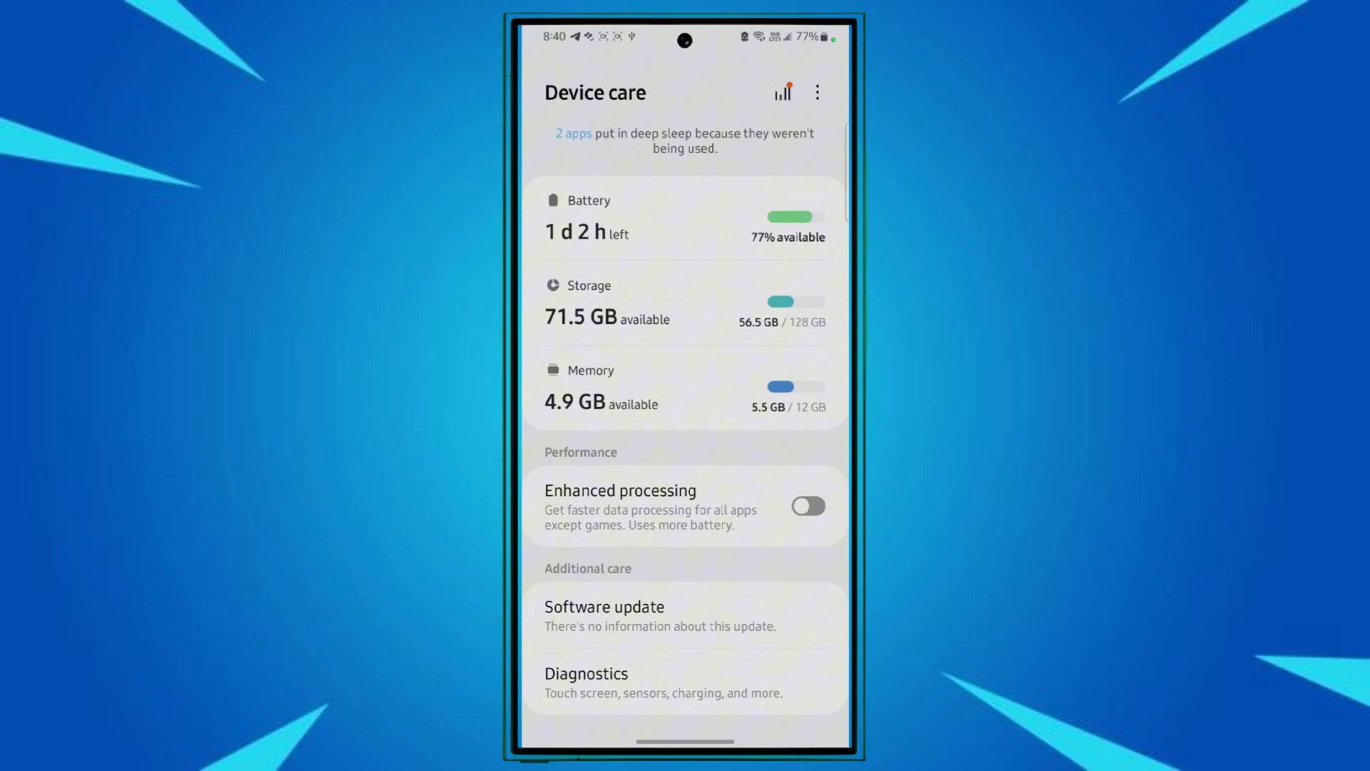
{"action": "left_click", "coordinate": [808, 506]}
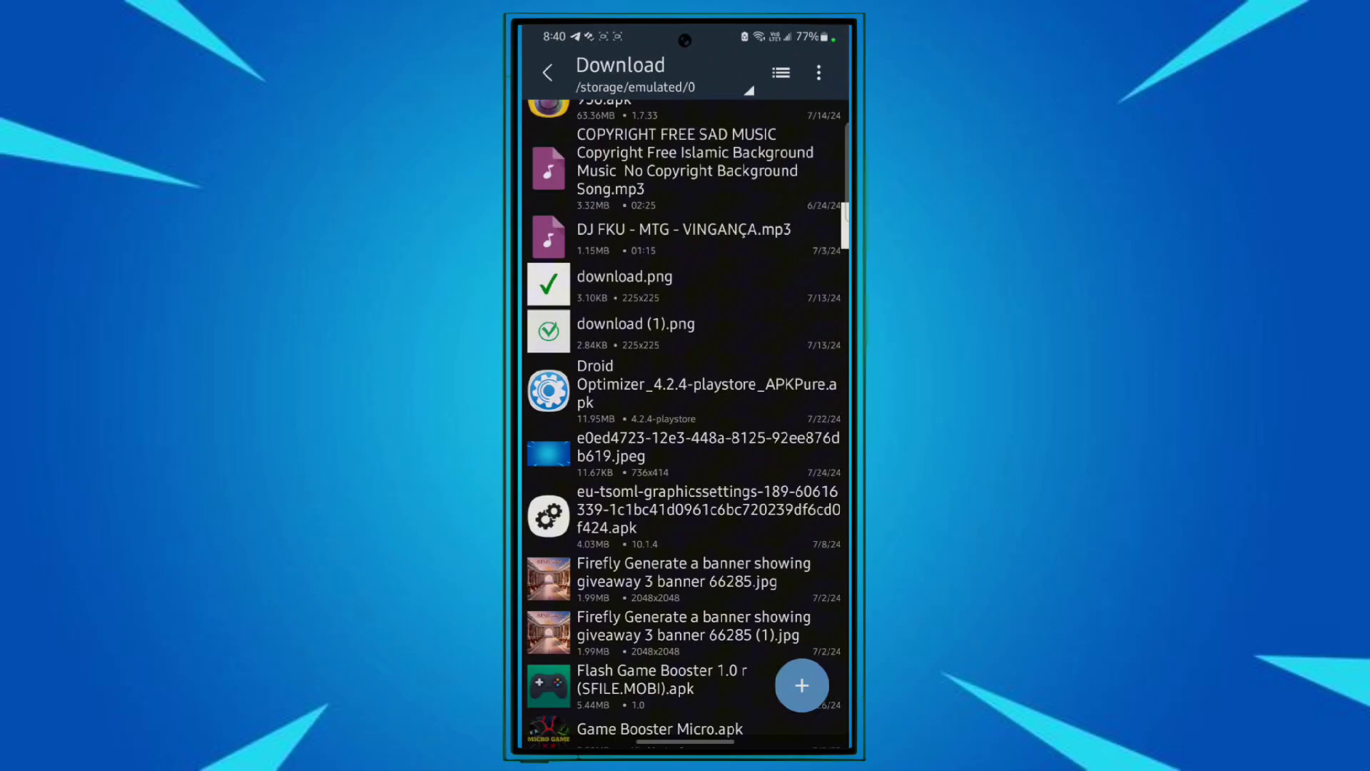
- Locate Root Booster v4.0.9 [Modded].apk at the end of the Download folder and bring up recent apps
{"action": "scroll", "scroll_direction": "down", "scroll_amount": 3}
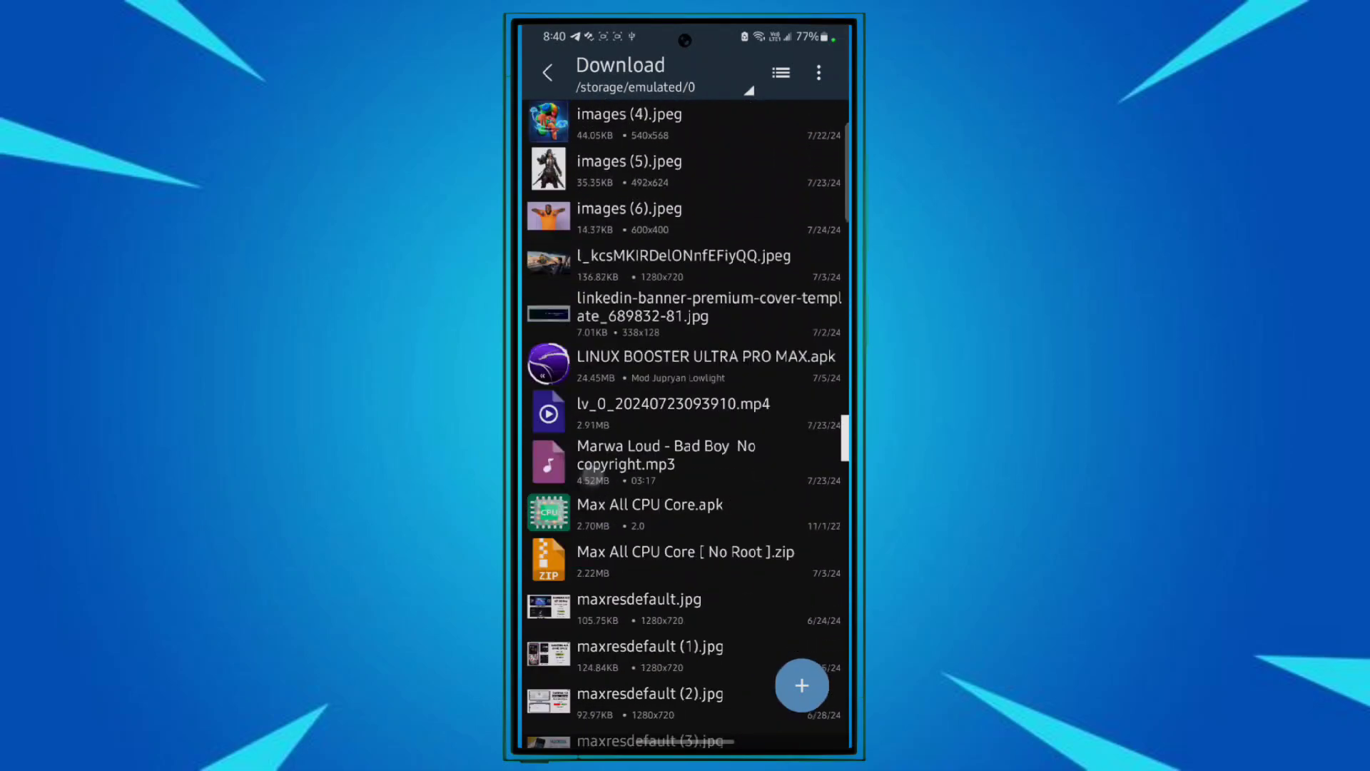
{"action": "scroll", "scroll_direction": "down", "scroll_amount": 3}
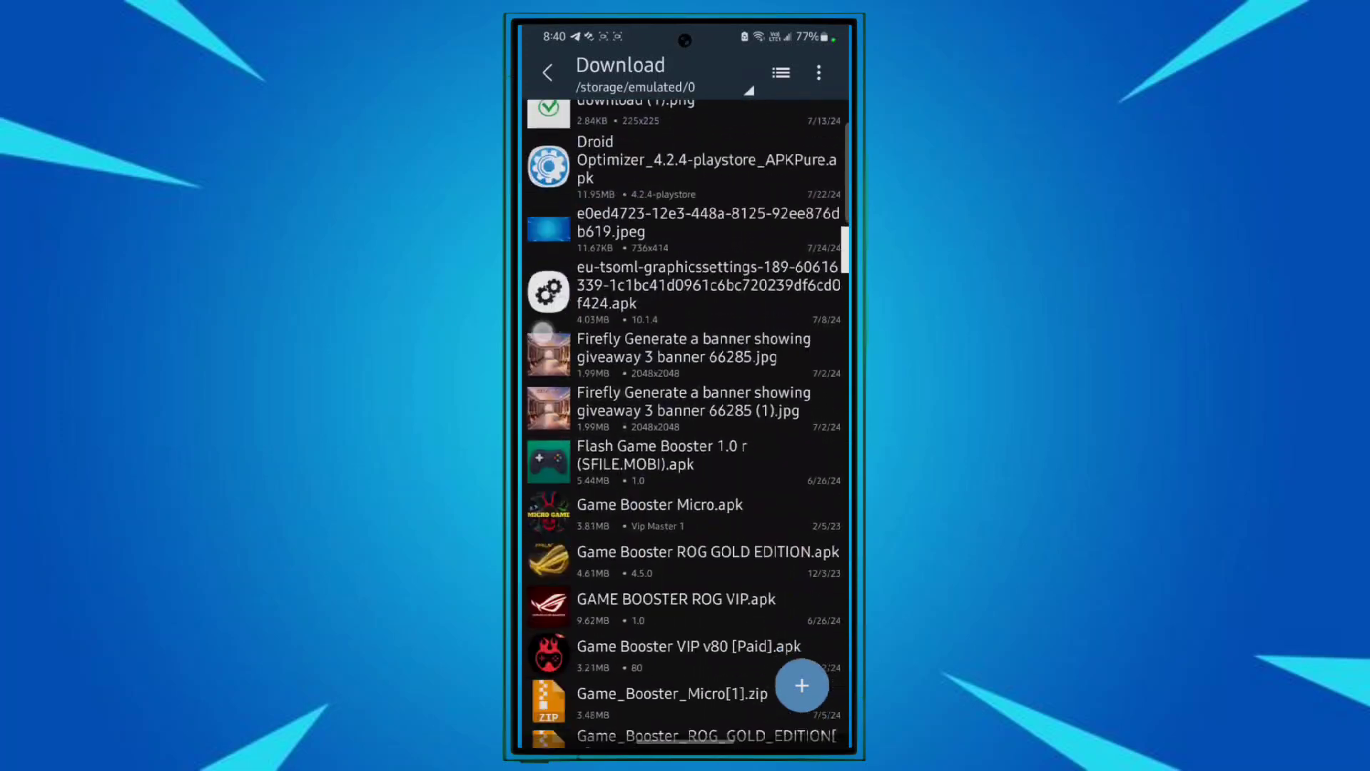
{"action": "scroll", "scroll_direction": "down", "scroll_amount": 3}
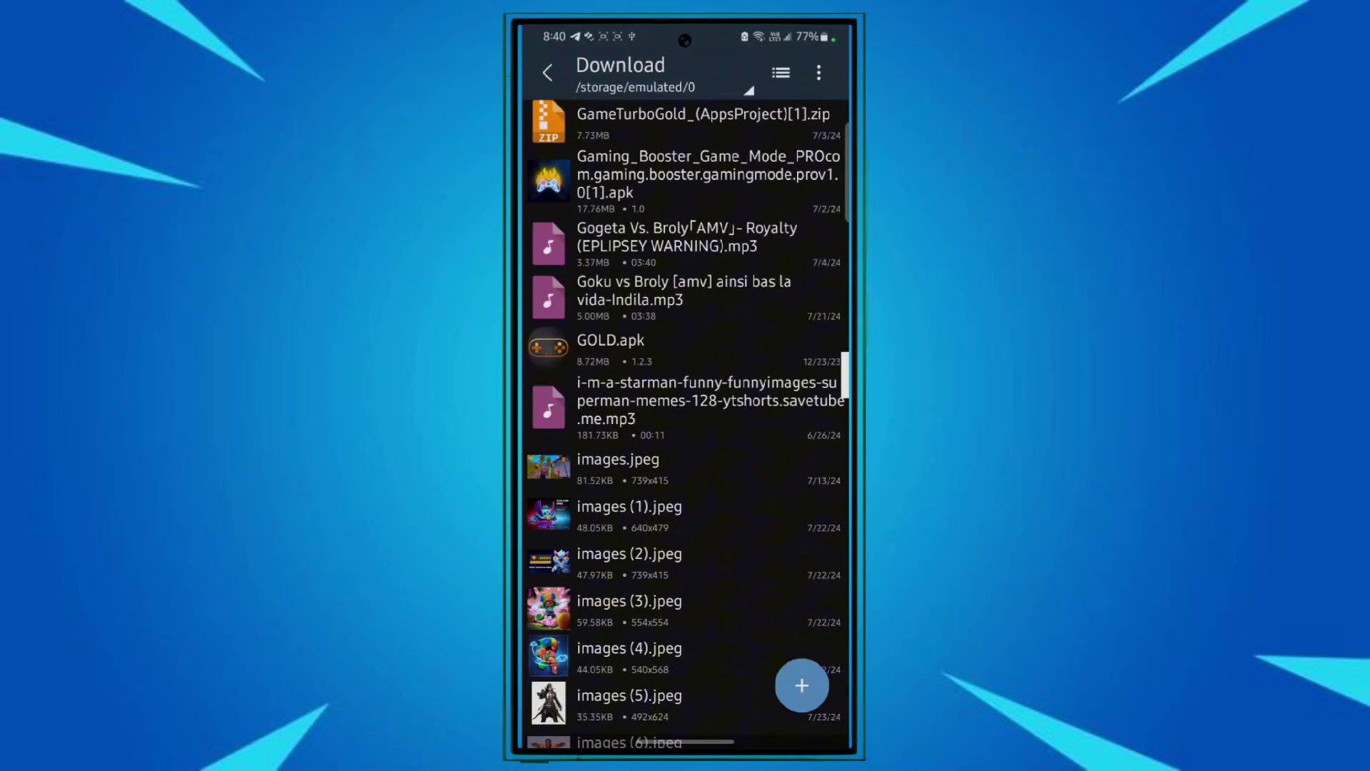
{"action": "scroll", "scroll_direction": "down", "scroll_amount": 3}
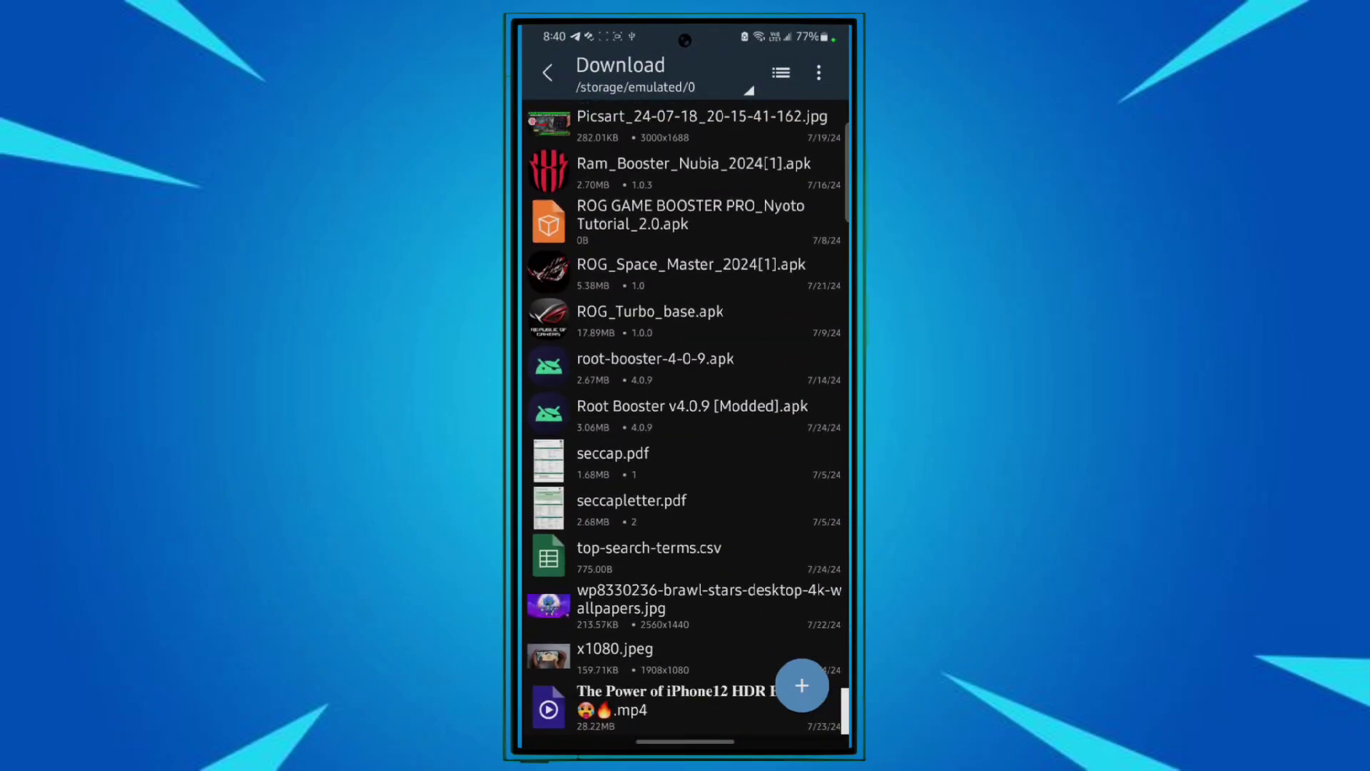
{"action": "left_click", "coordinate": [628, 422]}
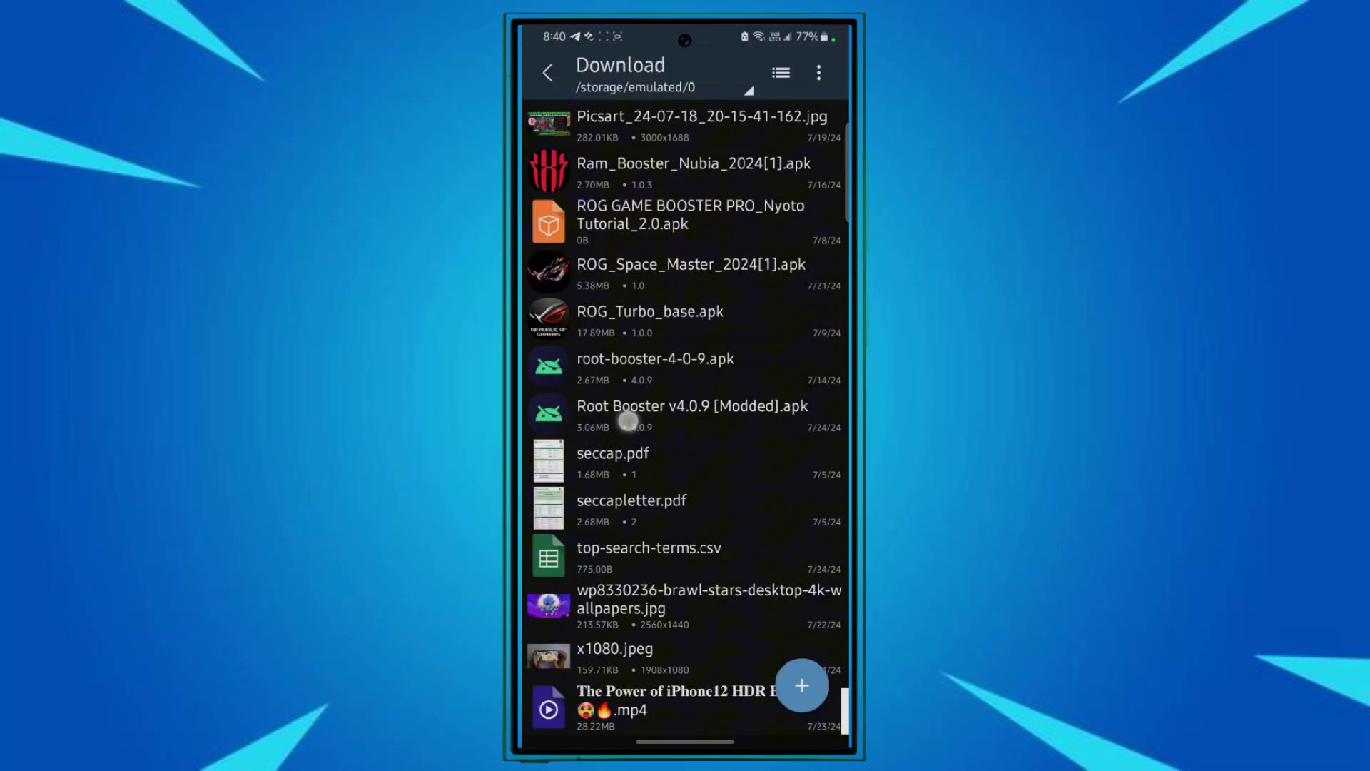
{"action": "left_click", "coordinate": [692, 406]}
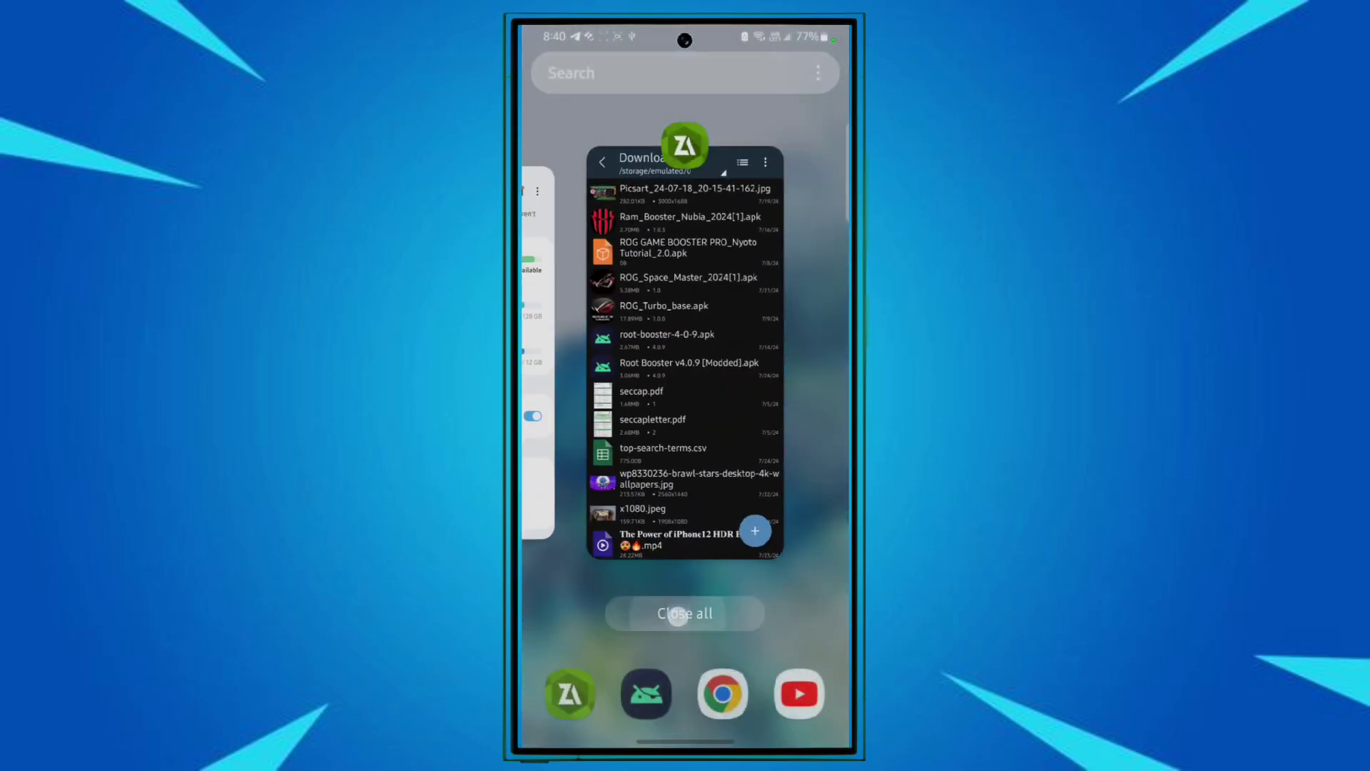
- Clear all recent apps and launch Root Booster past its promotional popup
{"action": "left_click", "coordinate": [684, 613]}
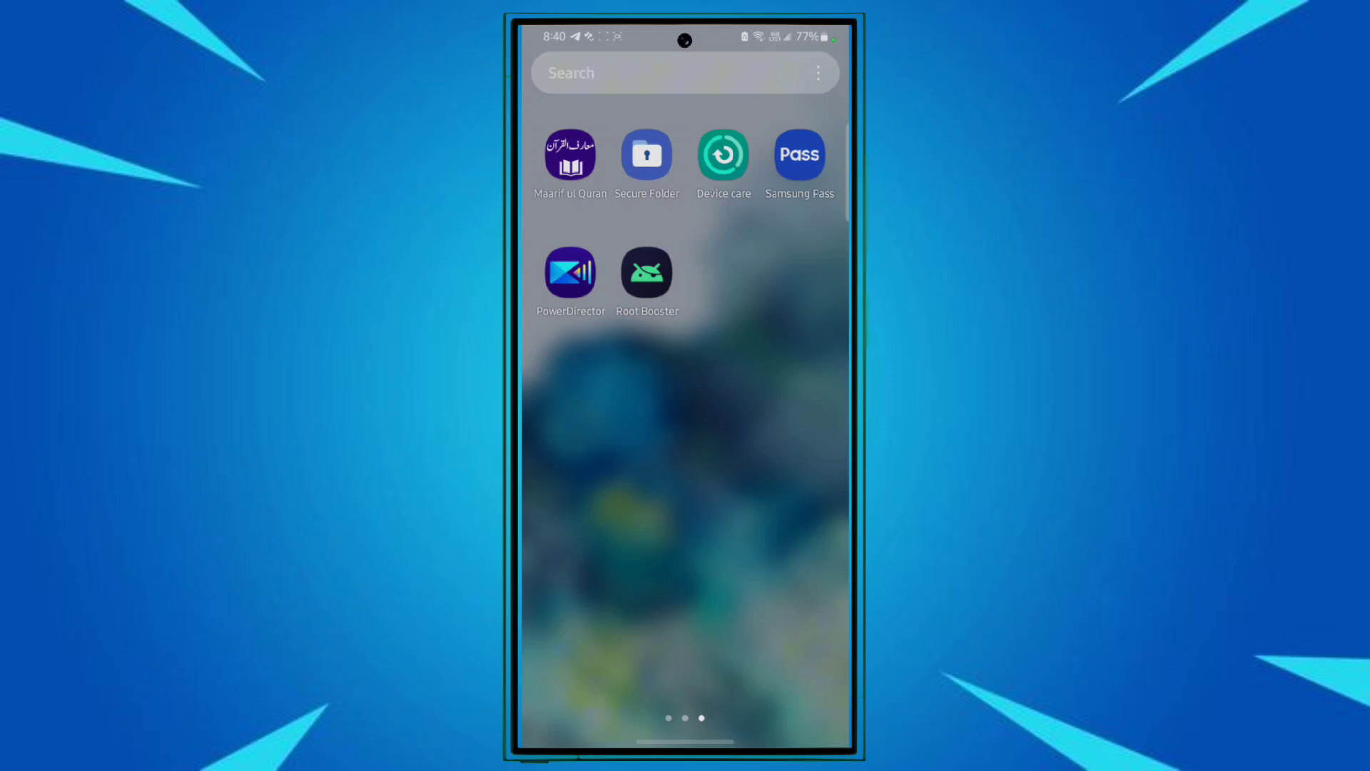
{"action": "left_click", "coordinate": [647, 272]}
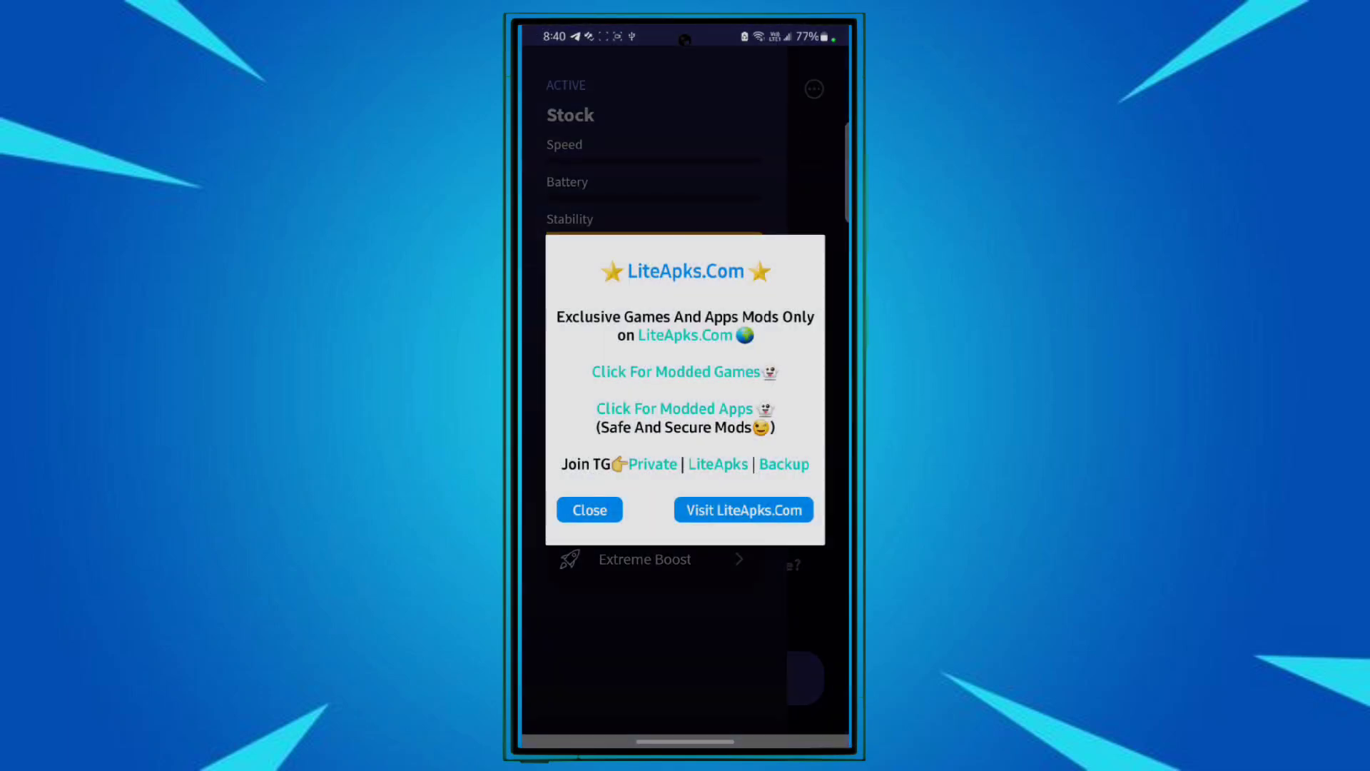
{"action": "left_click", "coordinate": [590, 509]}
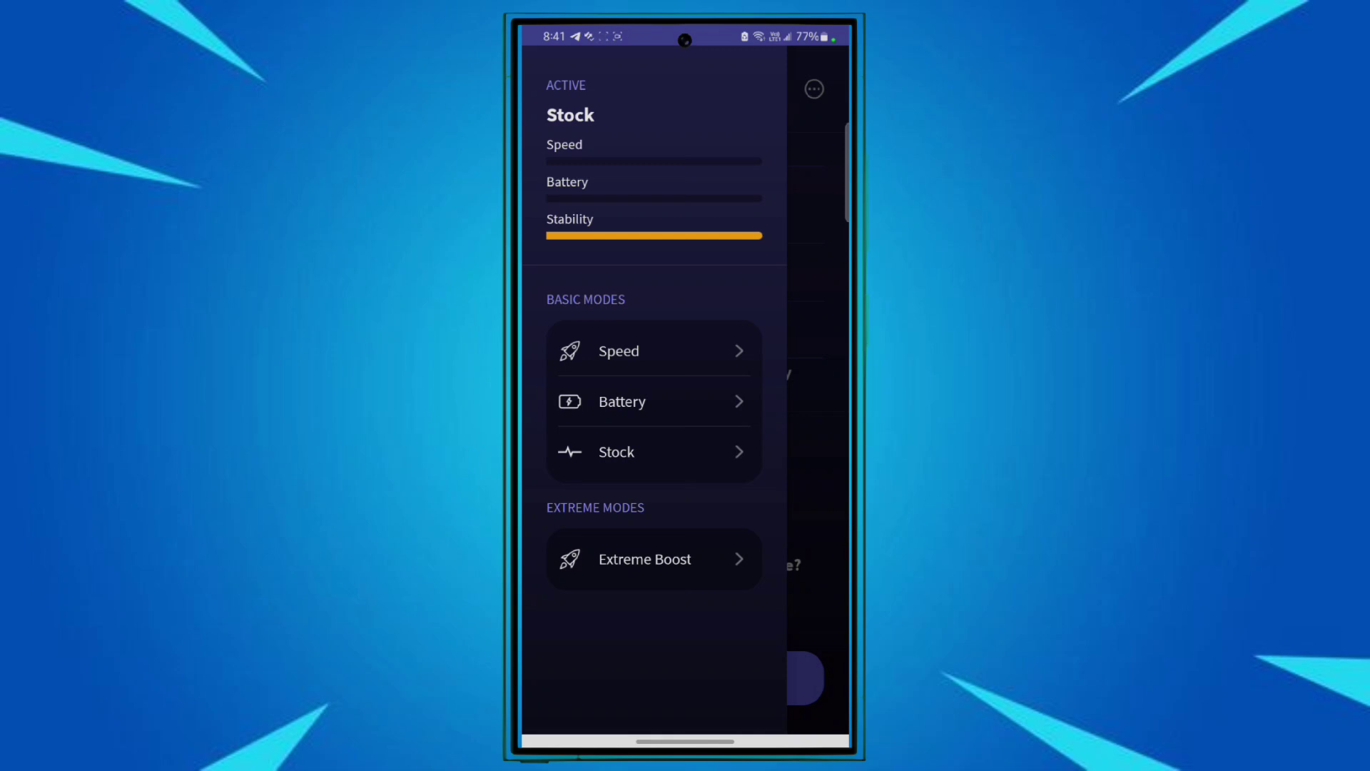
- Activate the Extreme Boost mode and confirm with Yes
{"action": "left_click", "coordinate": [654, 558]}
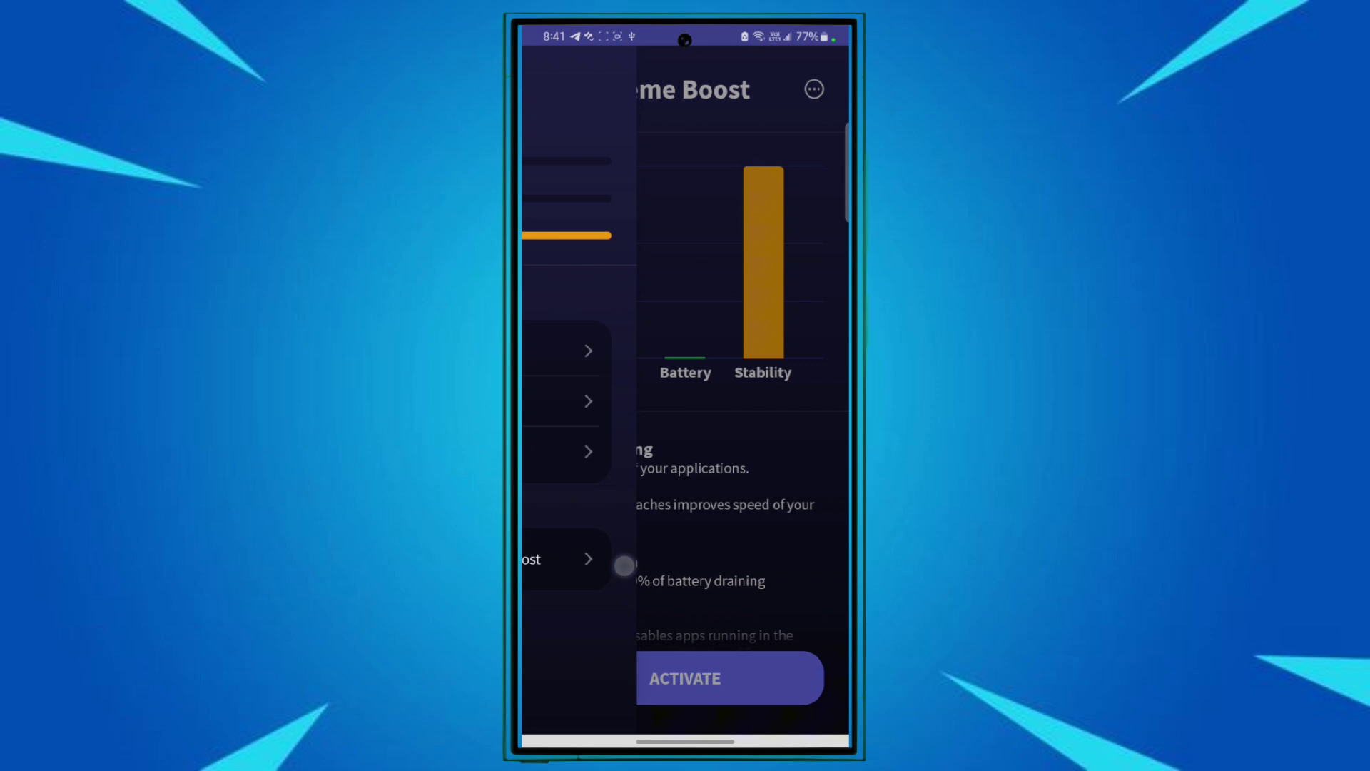
{"action": "left_click", "coordinate": [729, 678]}
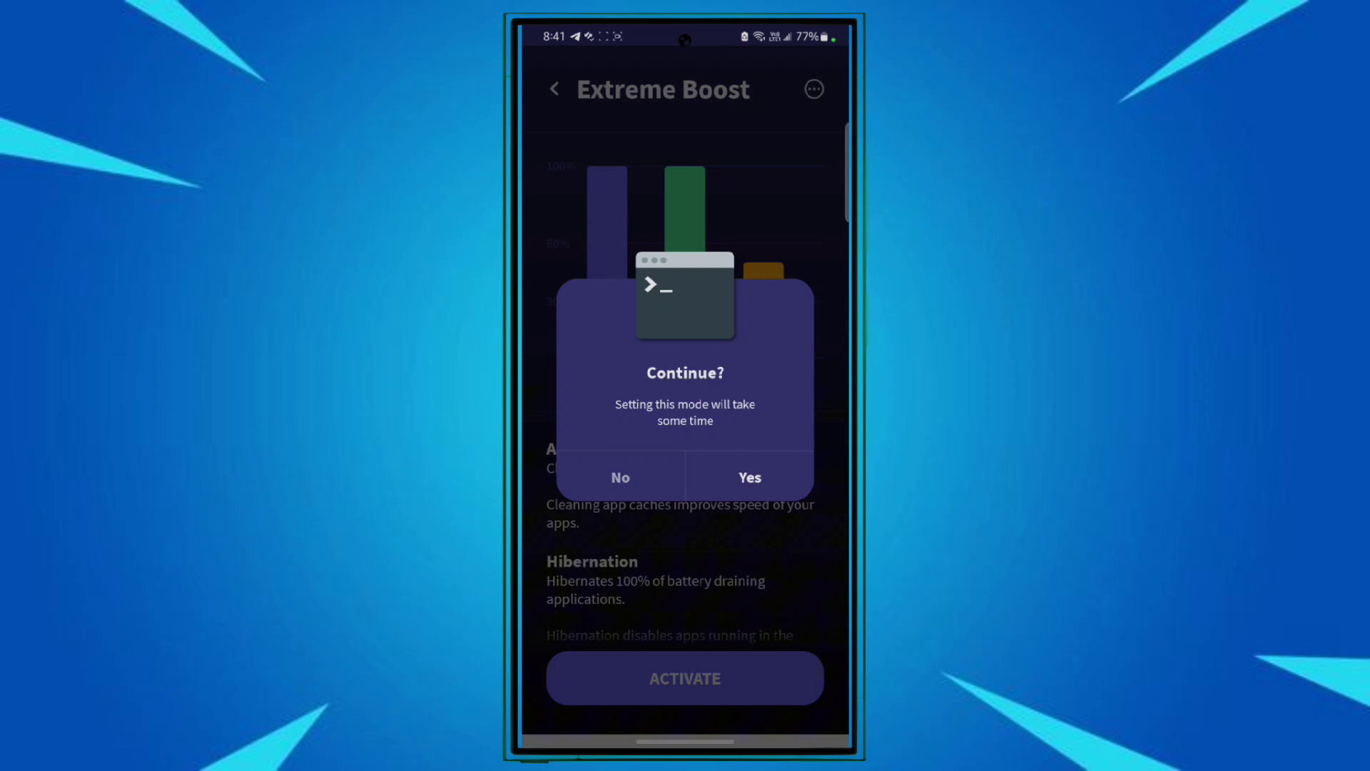
{"action": "left_click", "coordinate": [750, 476]}
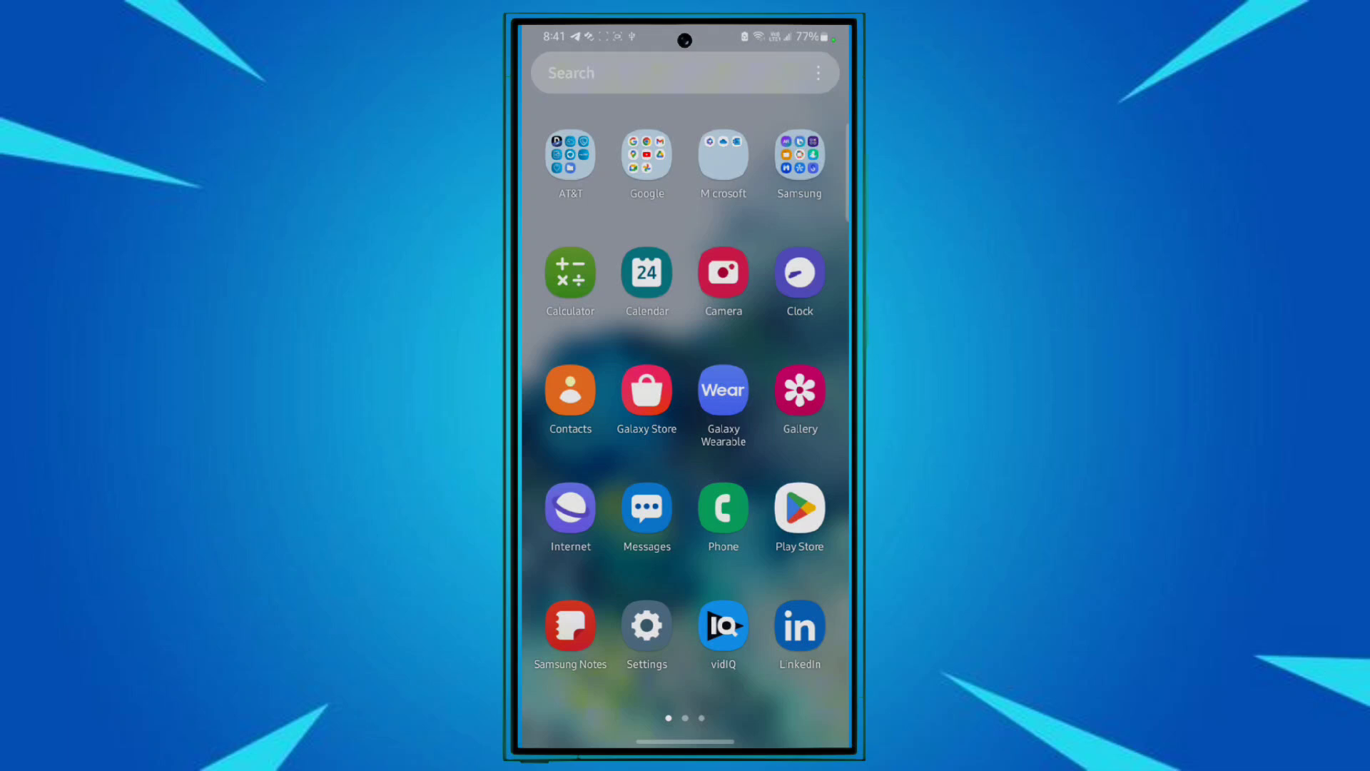
- Go to About phone > Software information to reach the Build number for developer mode
{"action": "left_click", "coordinate": [647, 624]}
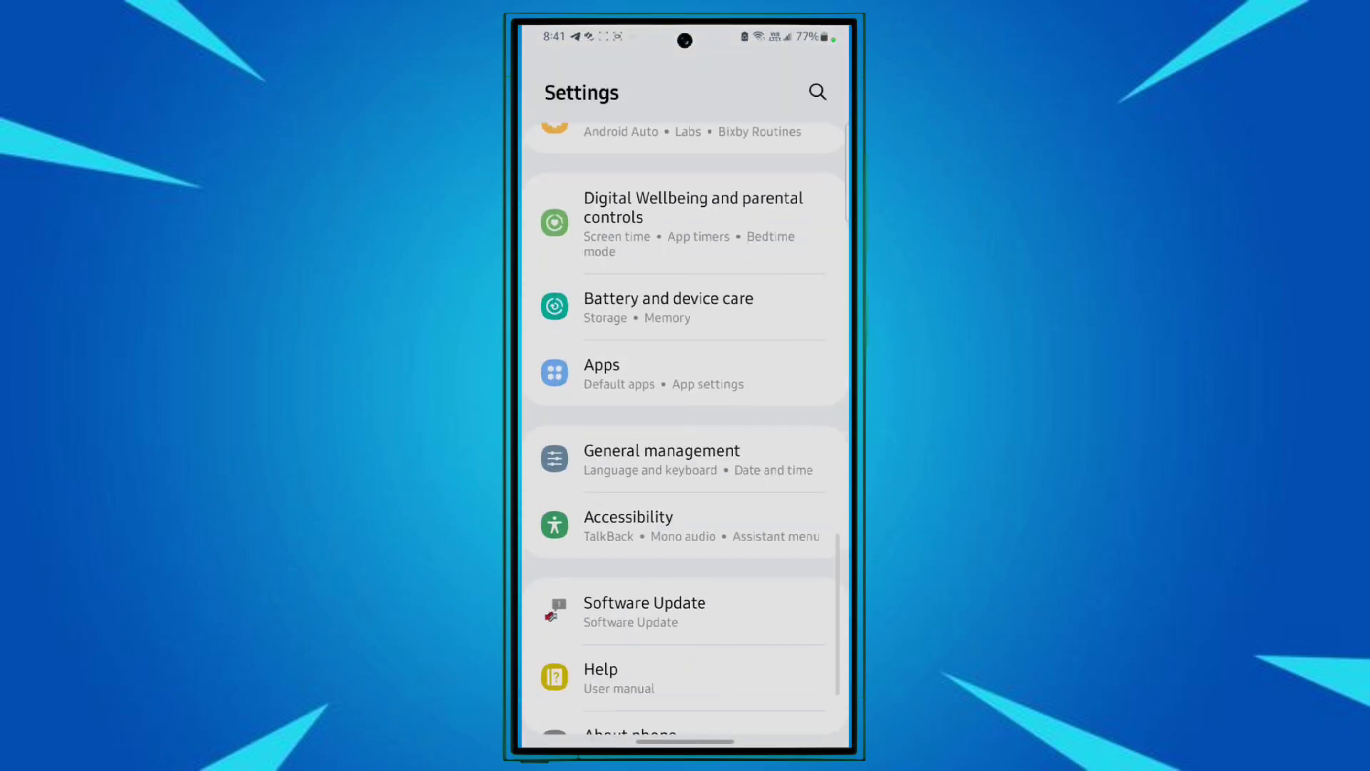
{"action": "left_click", "coordinate": [643, 734]}
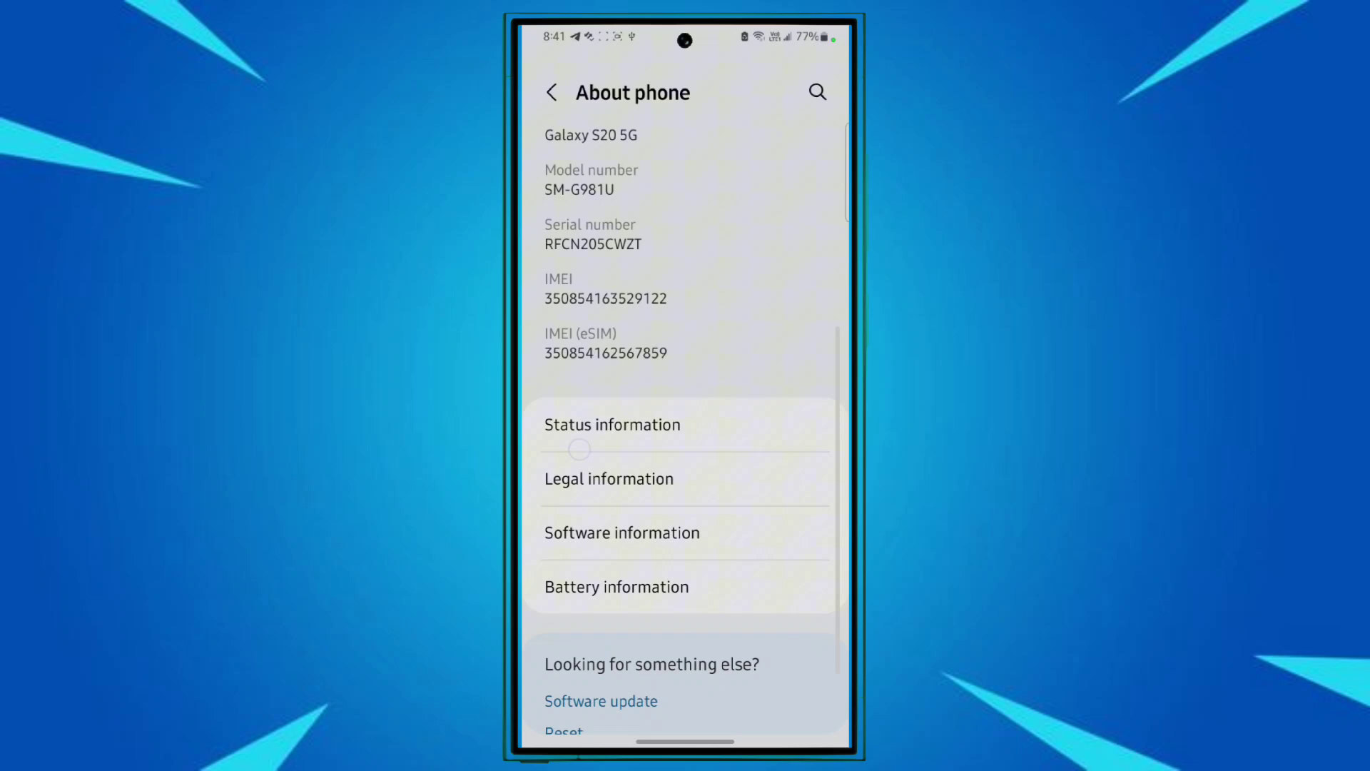
{"action": "left_click", "coordinate": [622, 532]}
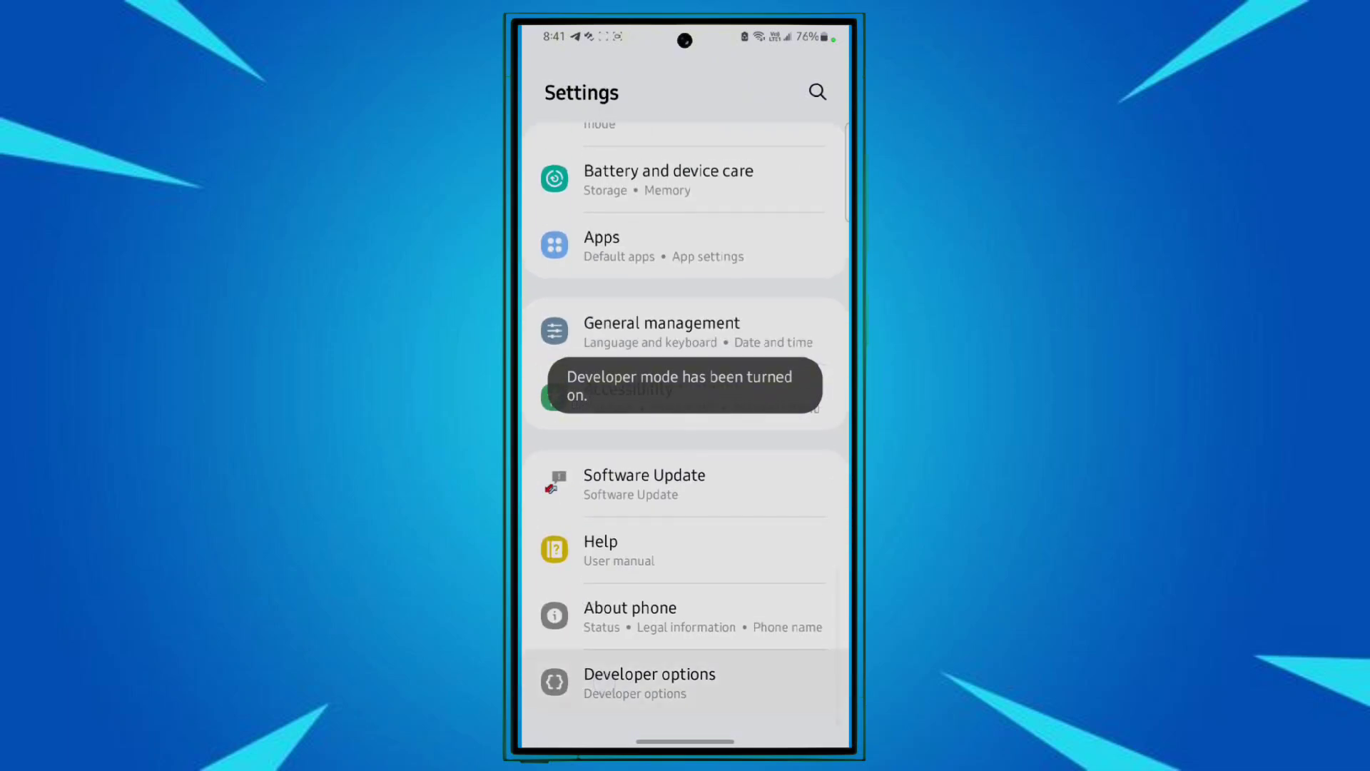
- In Developer options' Graphics driver, assign BombSquad the System Graphics Driver
{"action": "left_click", "coordinate": [649, 683]}
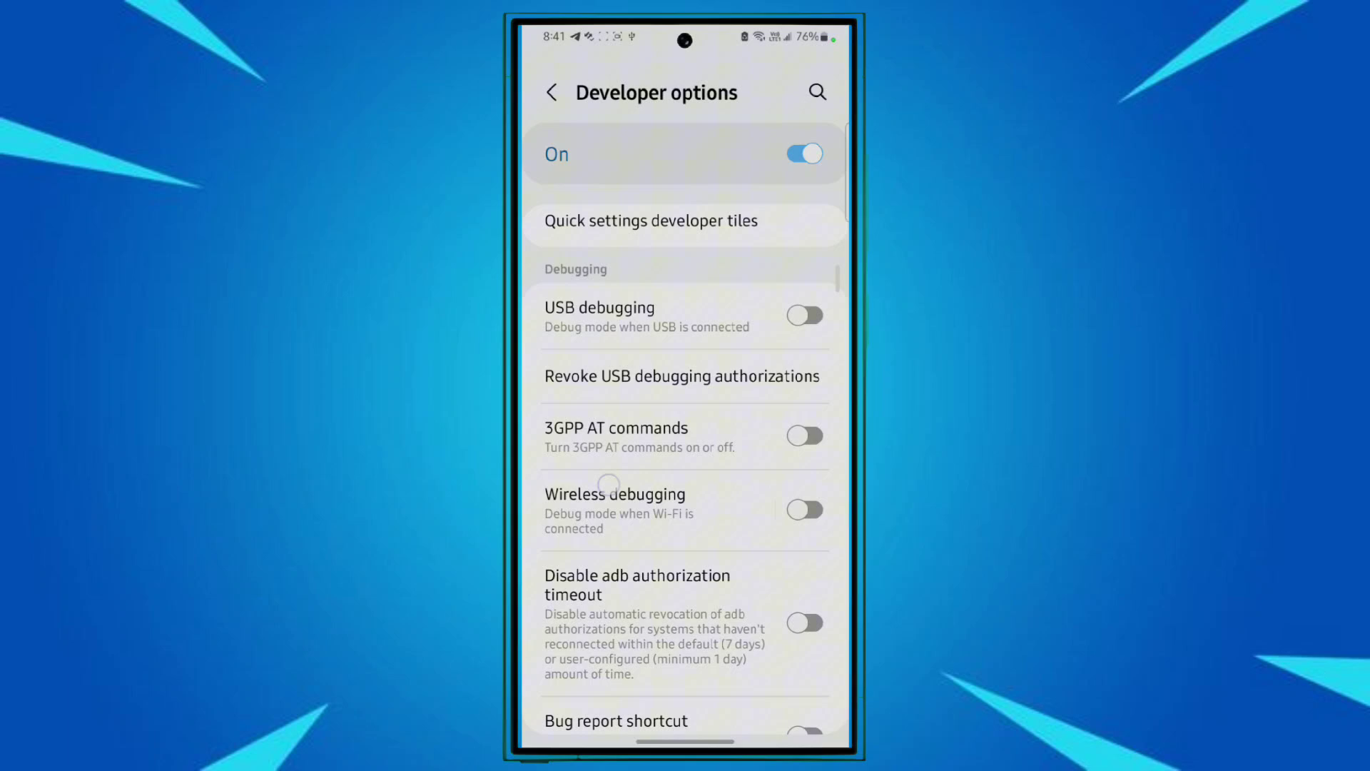
{"action": "scroll", "scroll_direction": "down", "scroll_amount": 3}
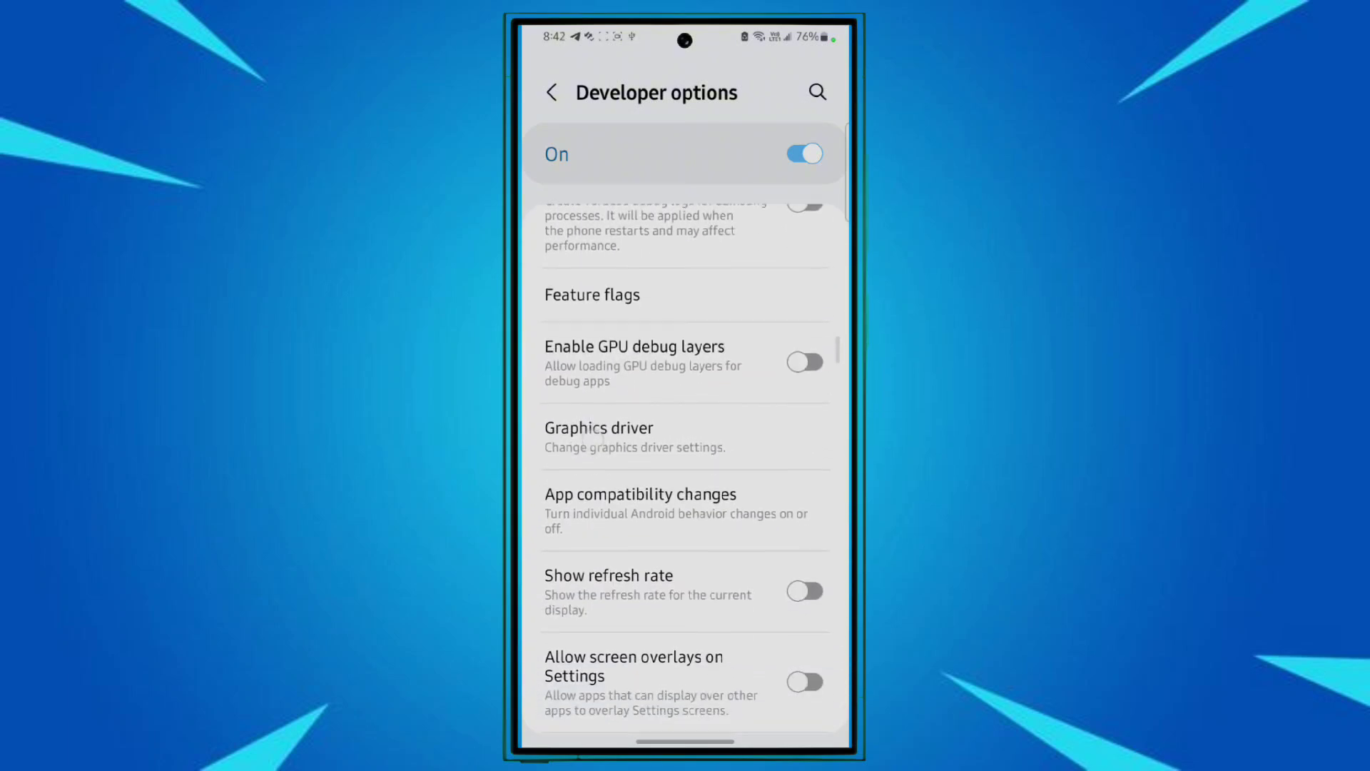
{"action": "scroll", "scroll_direction": "down", "scroll_amount": 3}
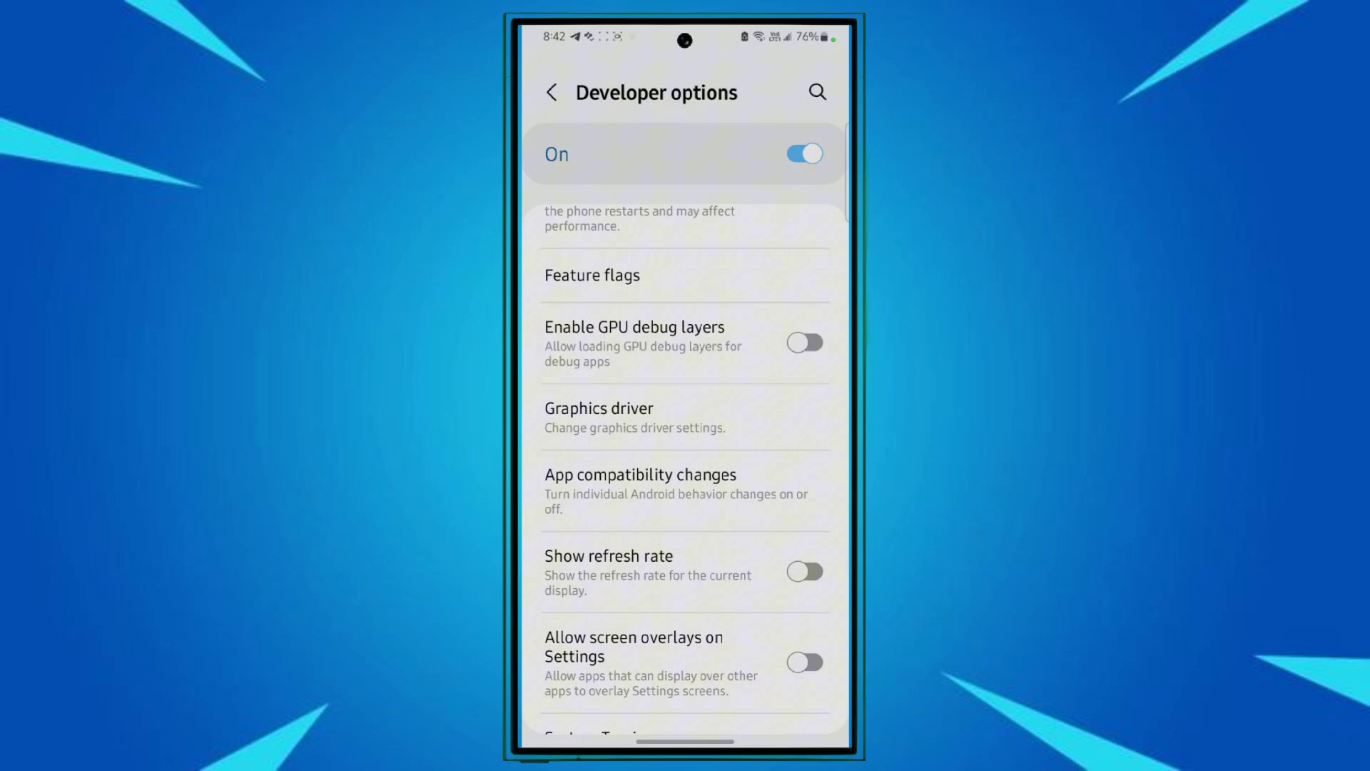
{"action": "left_click", "coordinate": [598, 408]}
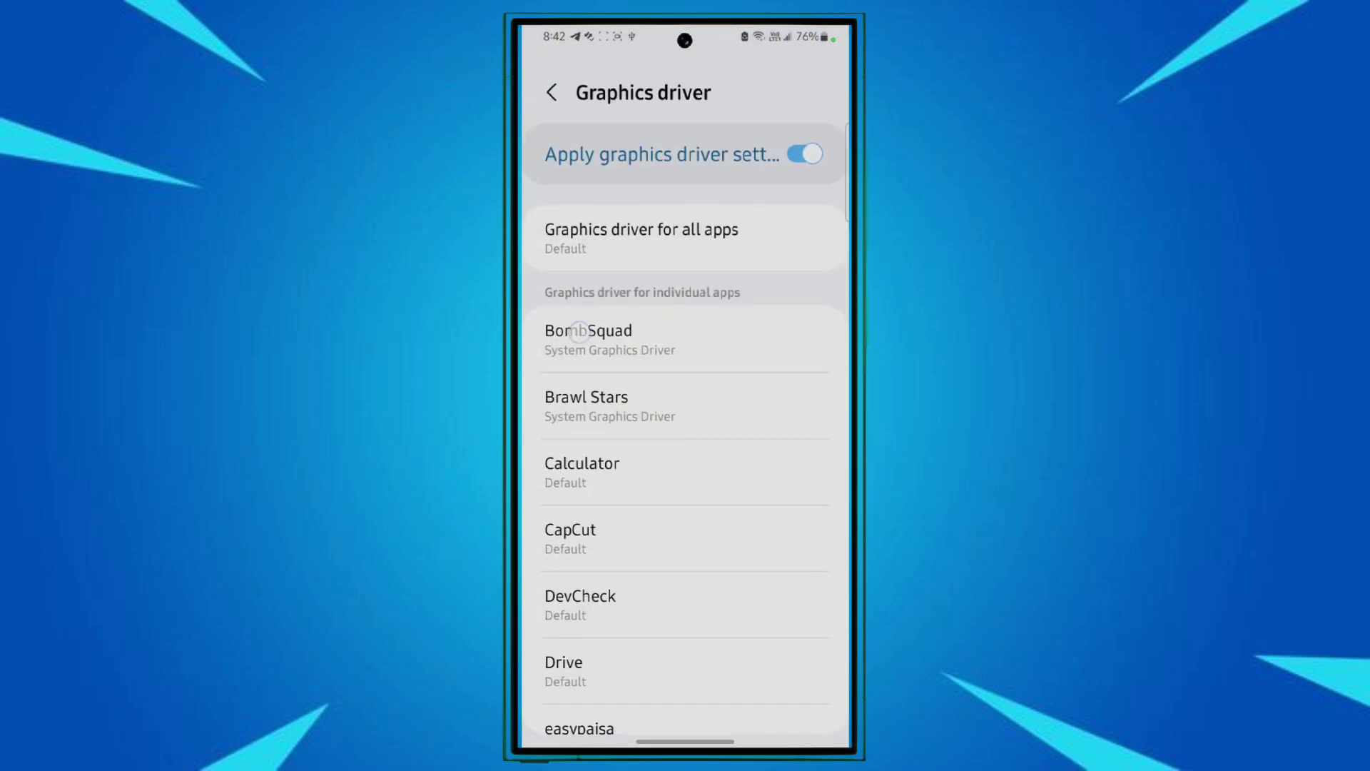
{"action": "left_click", "coordinate": [588, 339]}
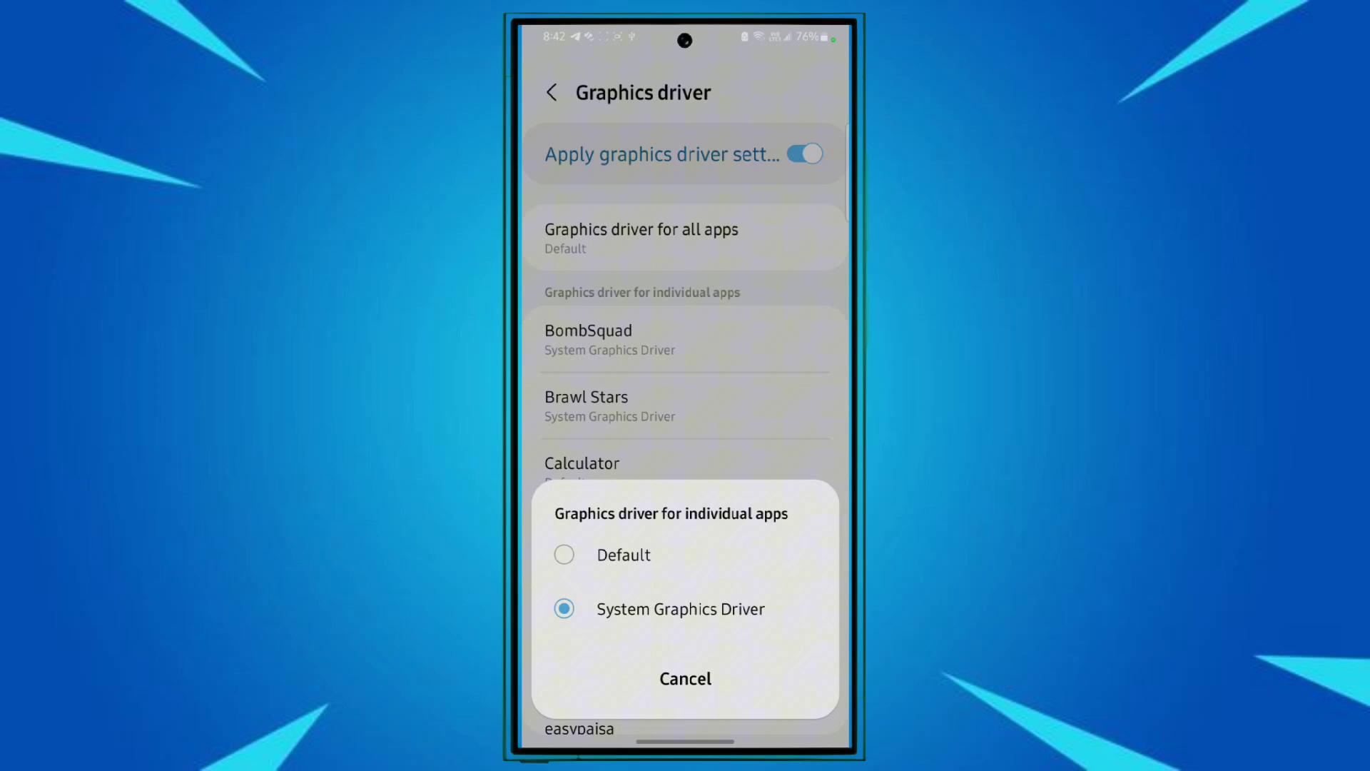
{"action": "left_click", "coordinate": [684, 679]}
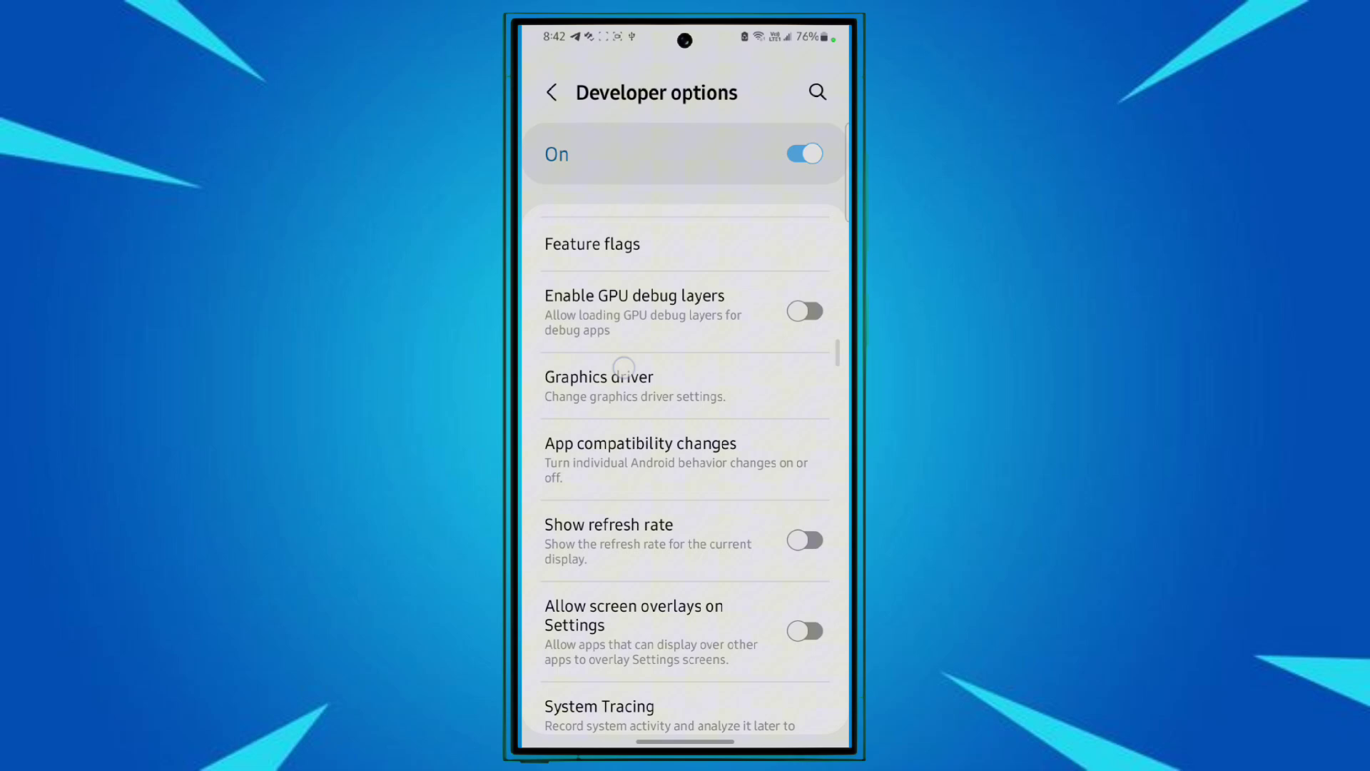
- Switch on Force 4x MSAA further down in Developer options
{"action": "scroll", "scroll_direction": "down", "scroll_amount": 3}
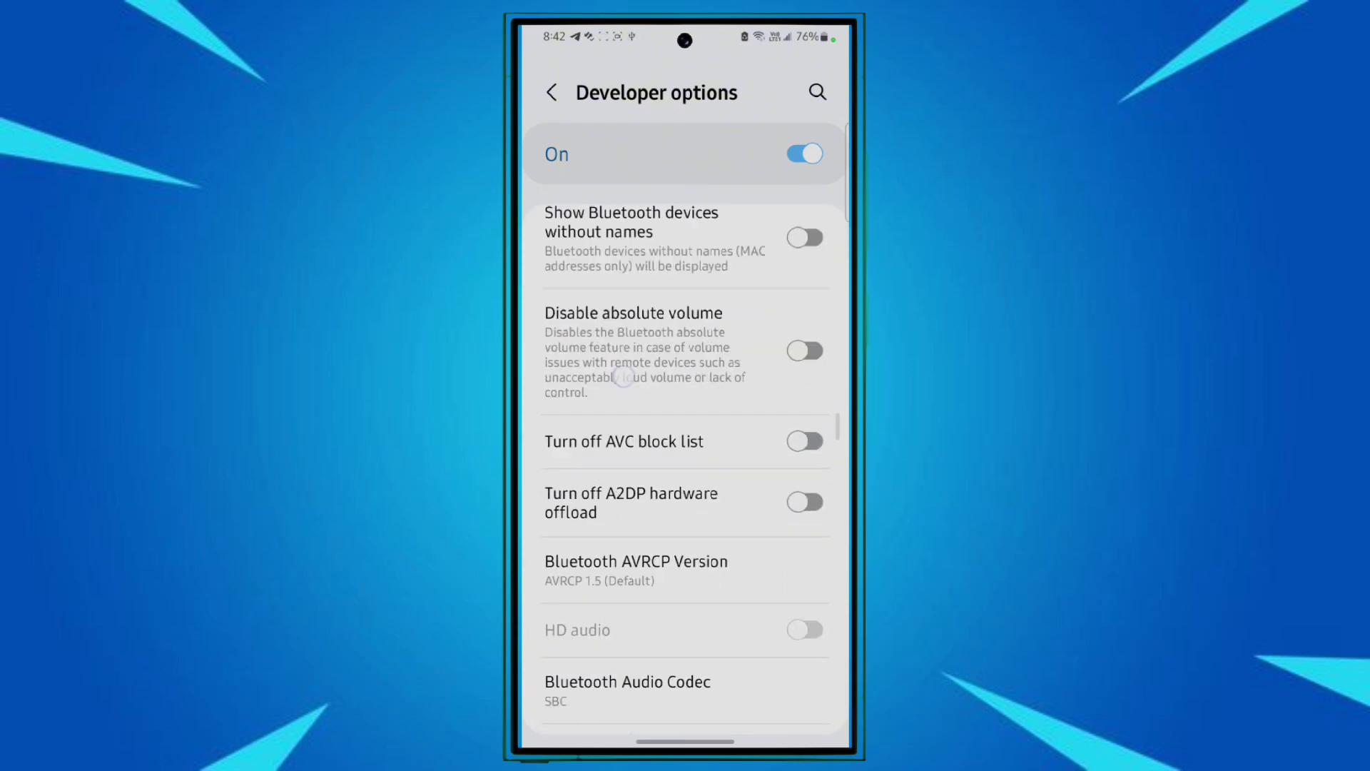
{"action": "scroll", "scroll_direction": "down", "scroll_amount": 3}
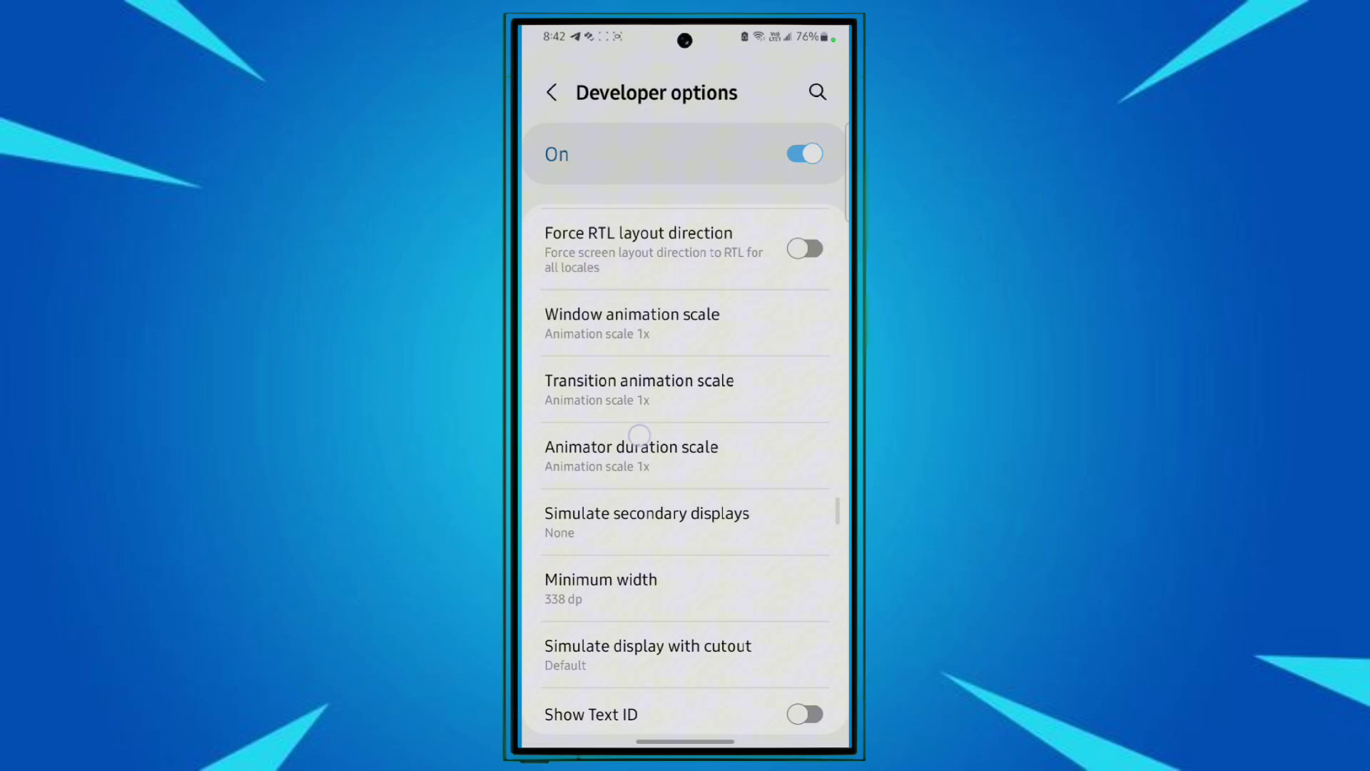
{"action": "scroll", "scroll_direction": "down", "scroll_amount": 3}
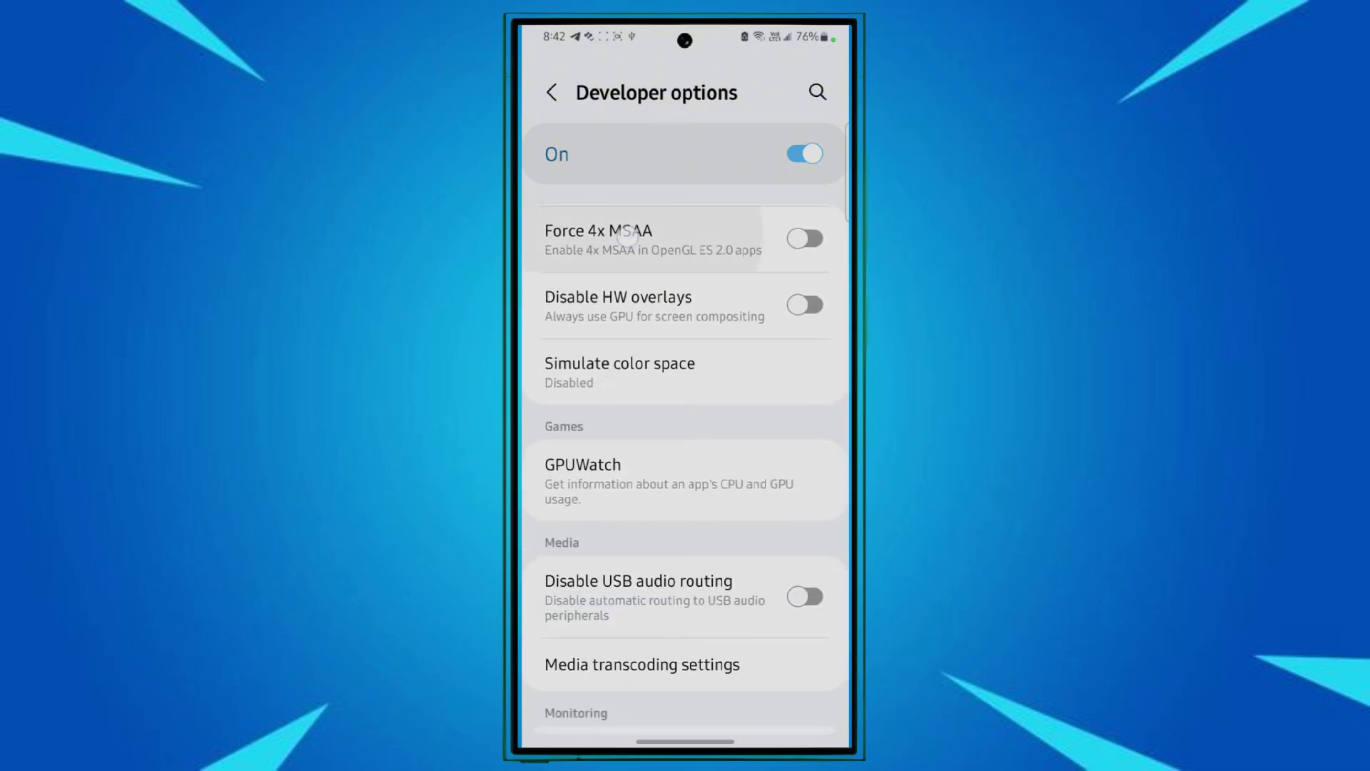
{"action": "scroll", "scroll_direction": "down", "scroll_amount": 3}
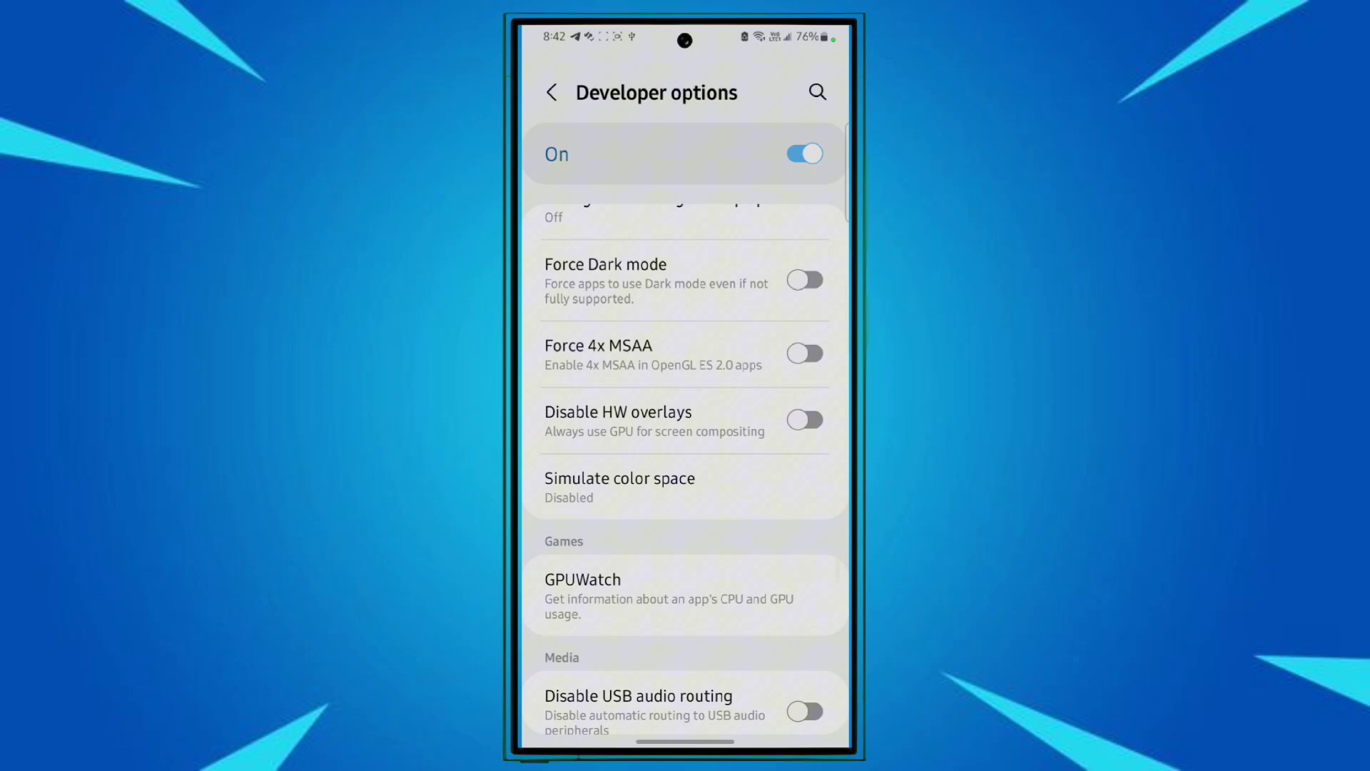
{"action": "left_click", "coordinate": [805, 352]}
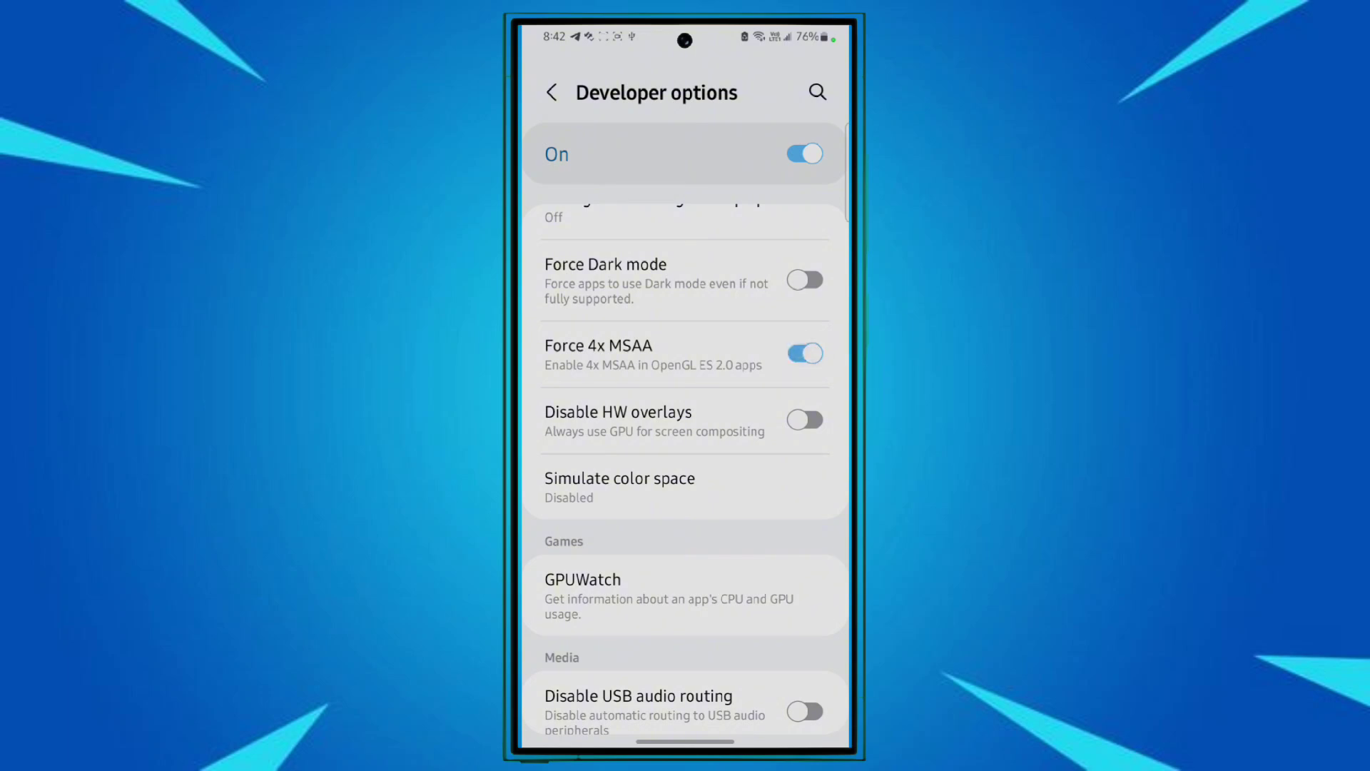